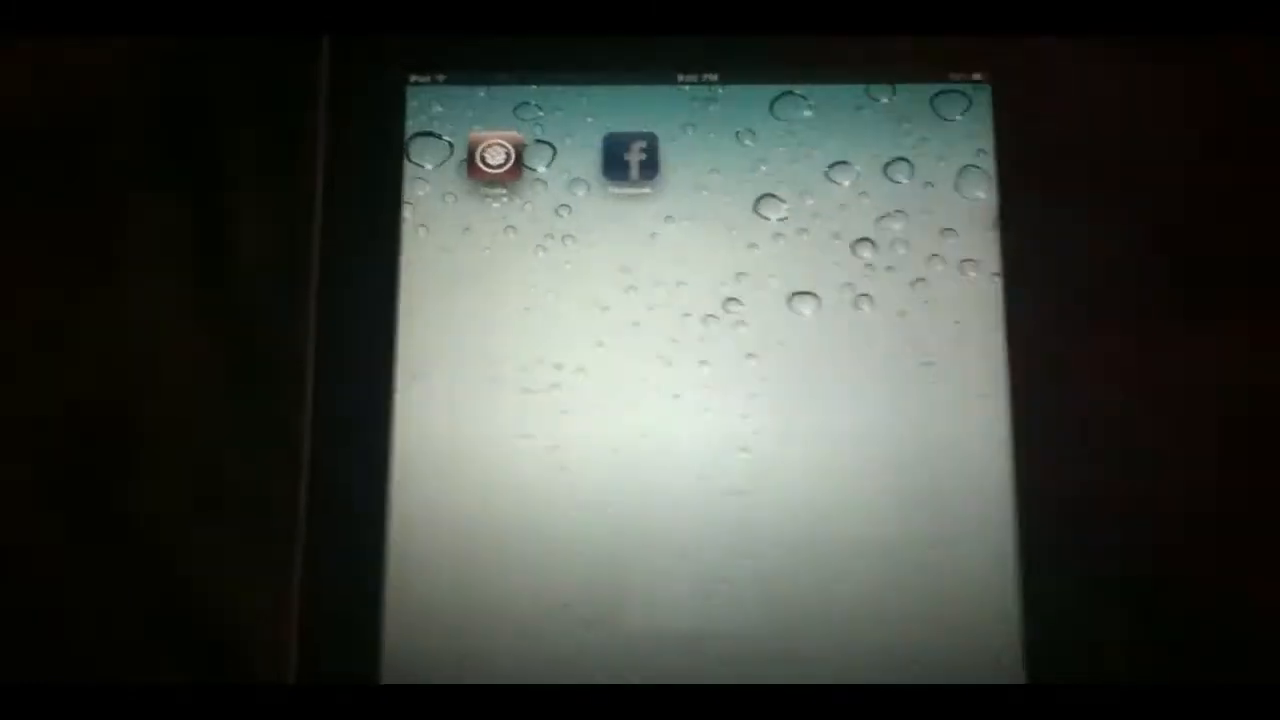
- Launch Facebook from the home screen, showing the iPhone-sized news feed
{"action": "left_click", "coordinate": [630, 160]}
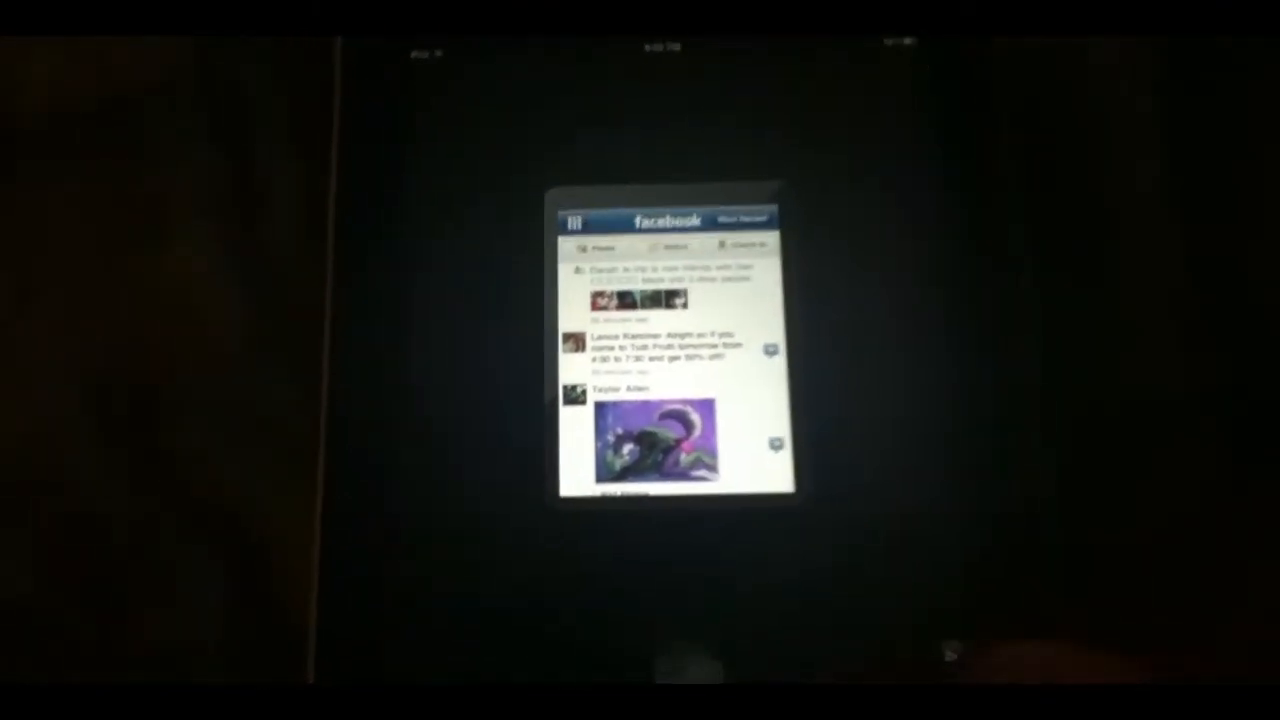
- Leave Facebook for the home screen and search Cydia for 'Face' to reach FaceForward
{"action": "key", "text": "home"}
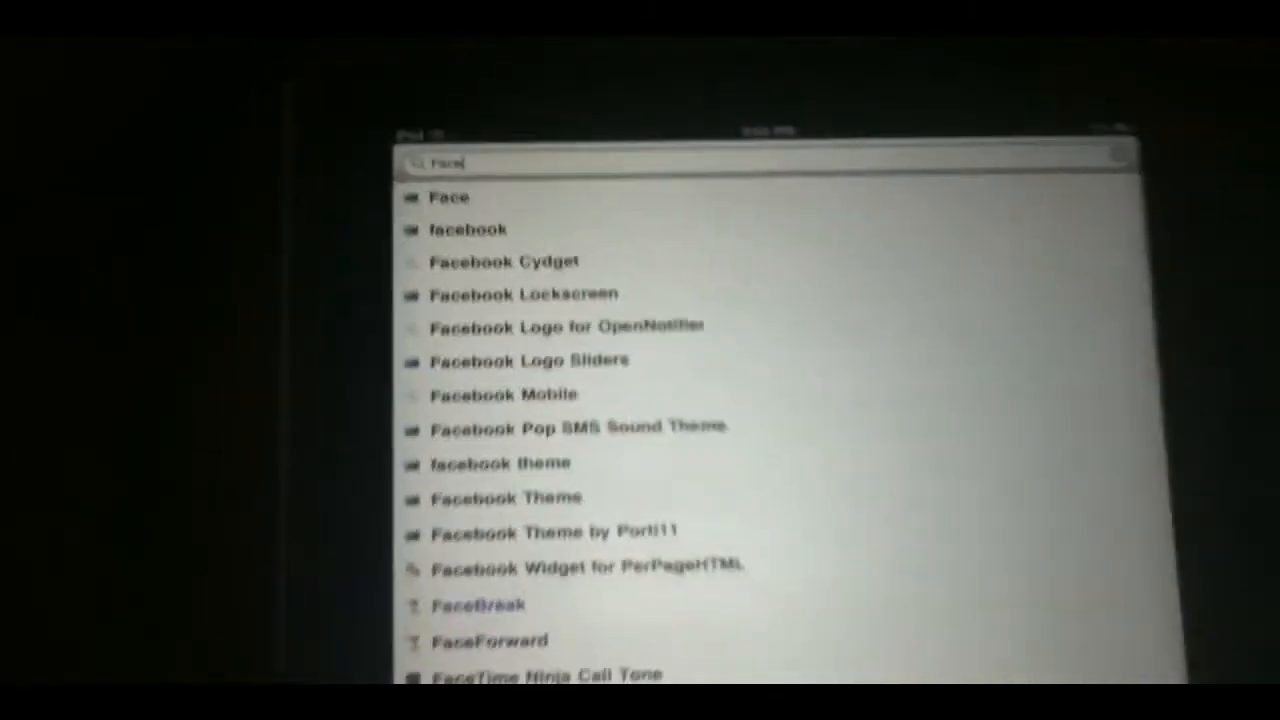
{"action": "type", "text": "f"}
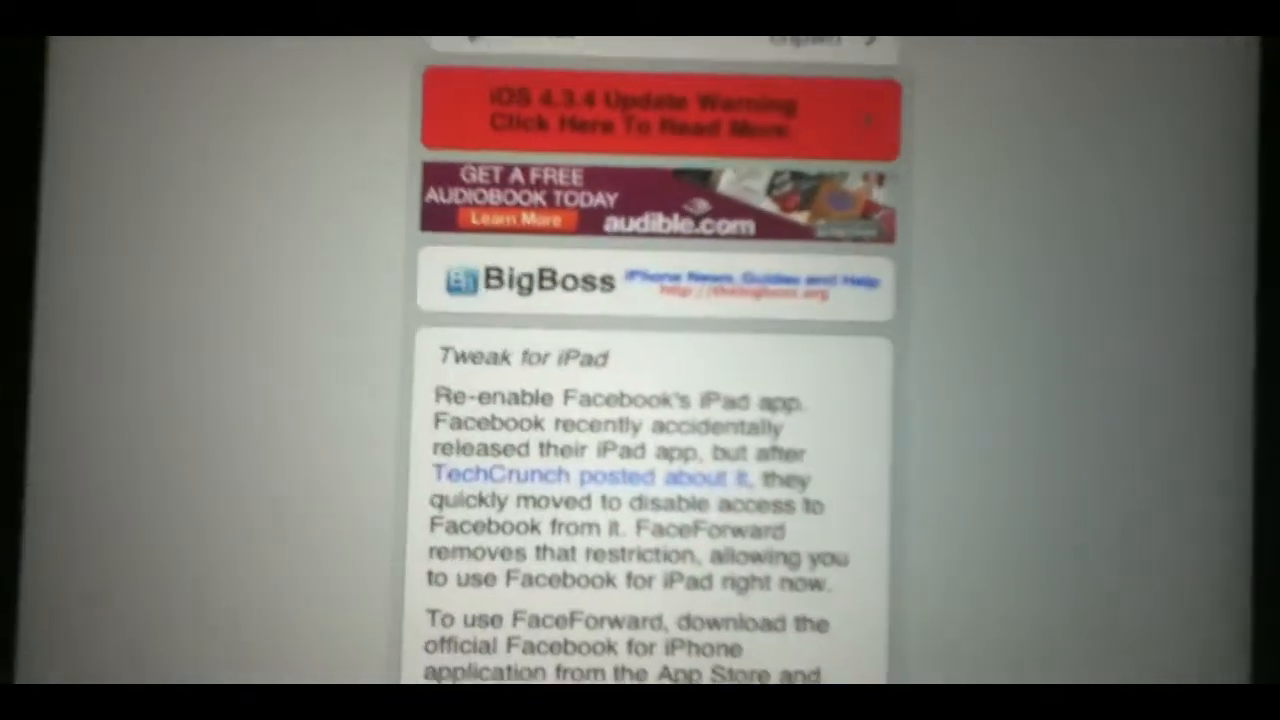
{"action": "scroll", "scroll_direction": "down", "scroll_amount": 3}
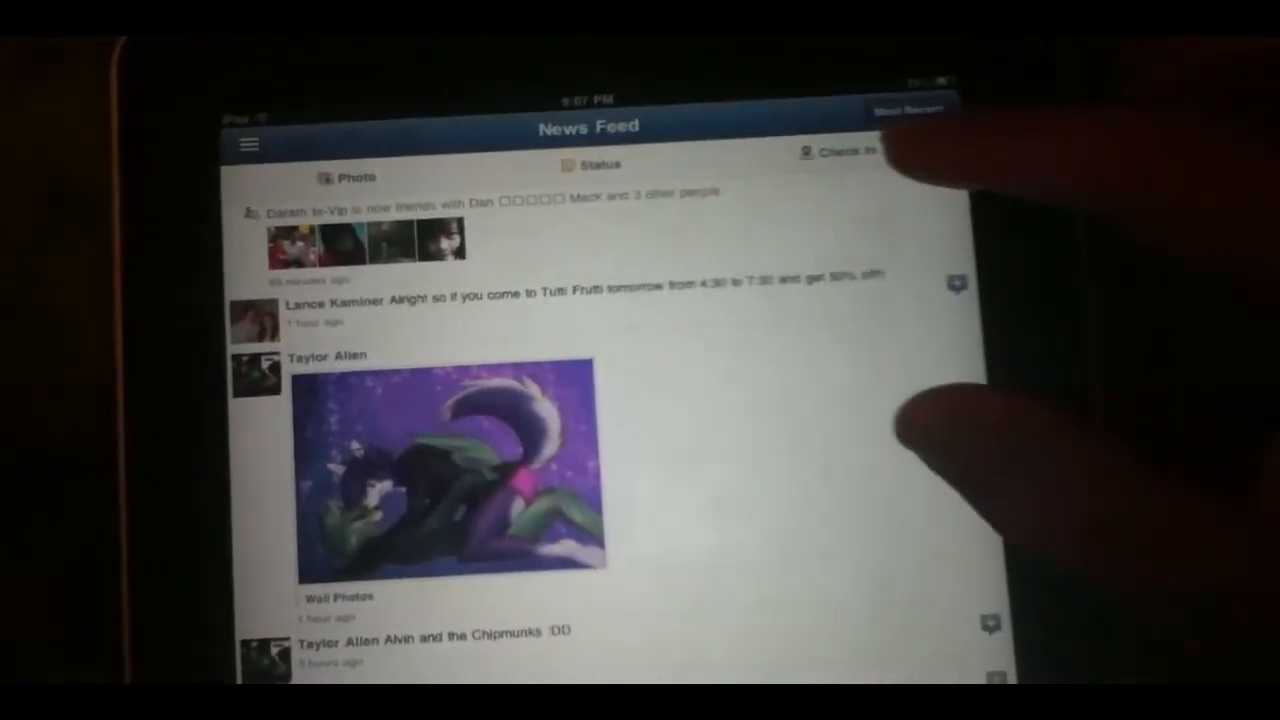
- Open the iPad navigation menu listing News Feed, Messages, Events, Places, Friends and Photos
{"action": "left_click", "coordinate": [838, 152]}
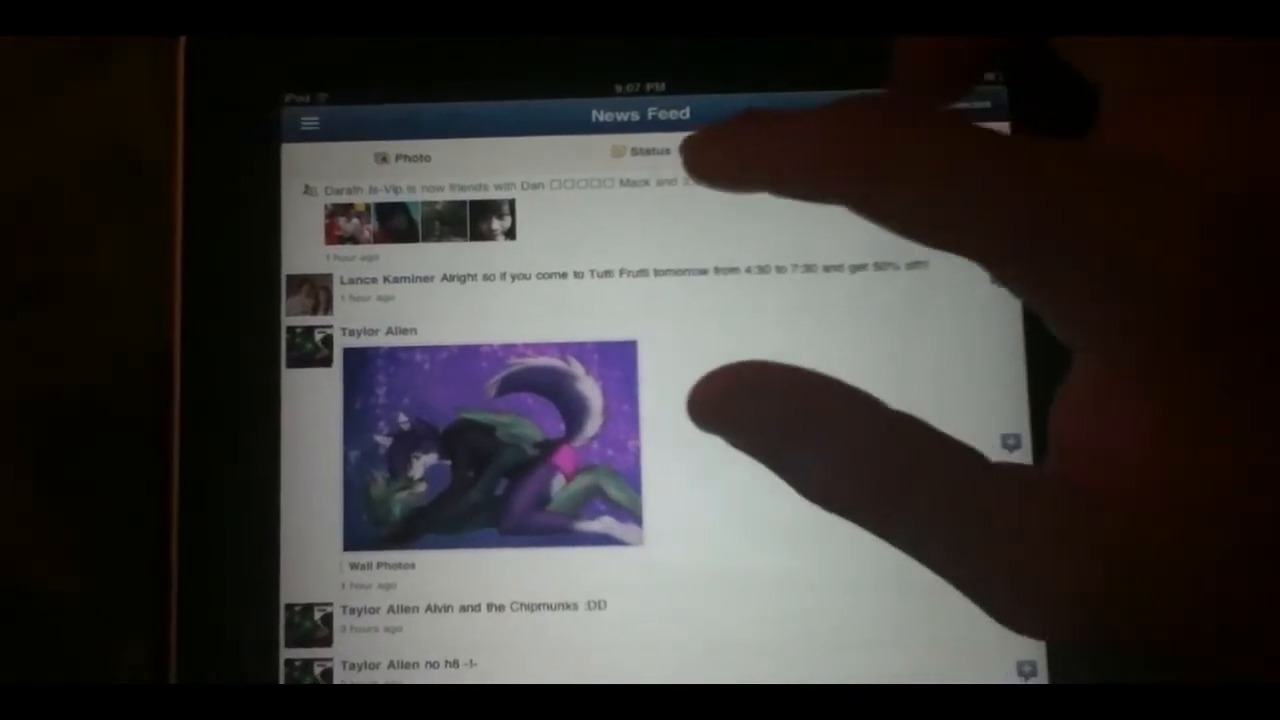
{"action": "left_click", "coordinate": [648, 152]}
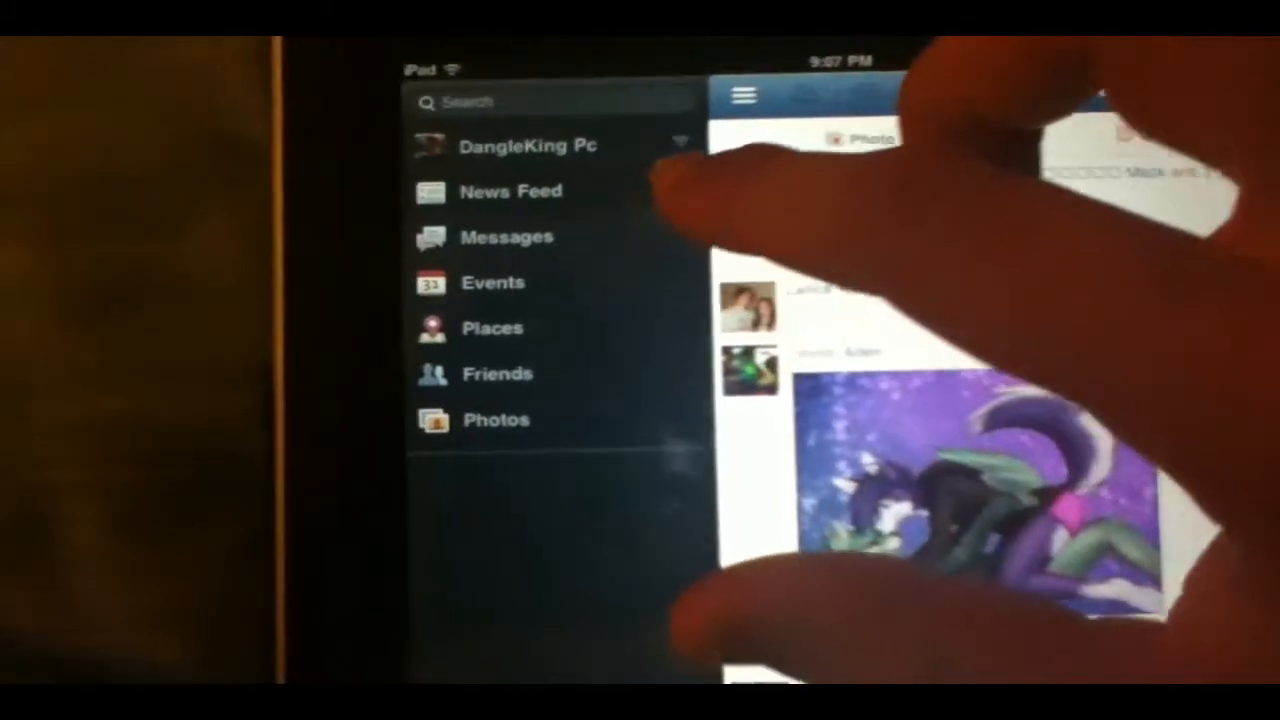
- Open your own profile page and select its Info section
{"action": "left_click", "coordinate": [527, 145]}
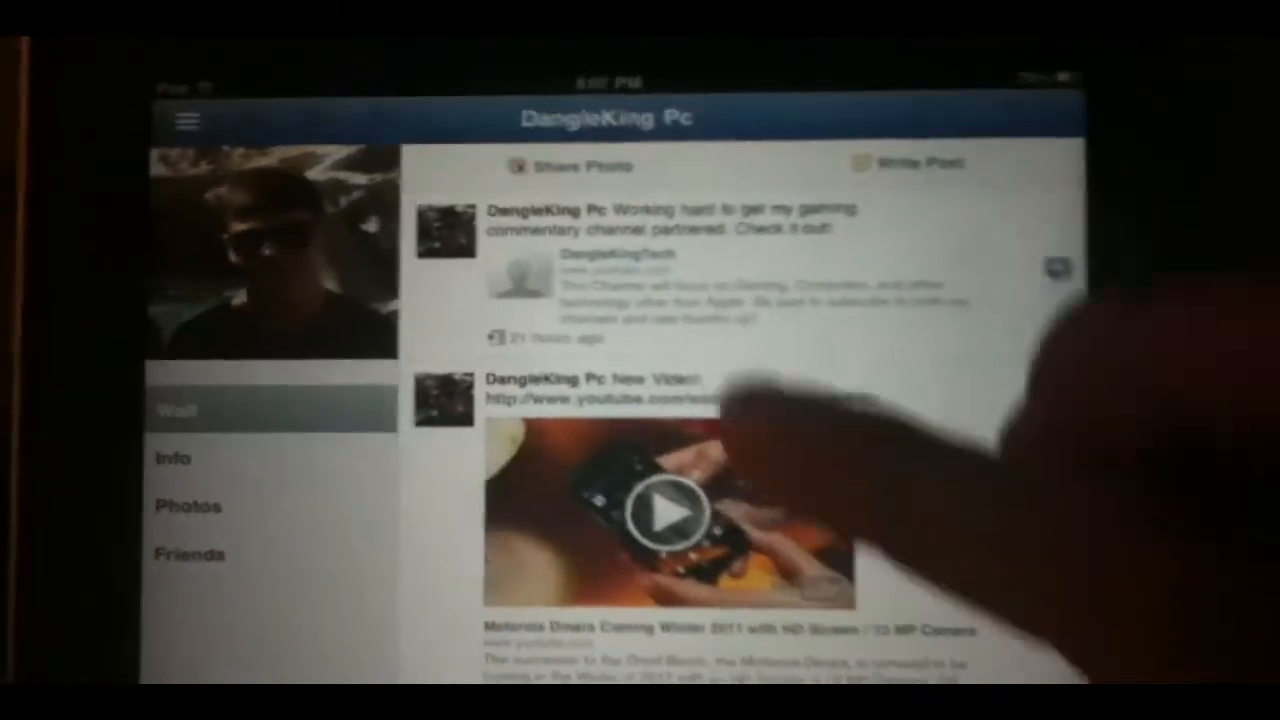
{"action": "left_click", "coordinate": [175, 458]}
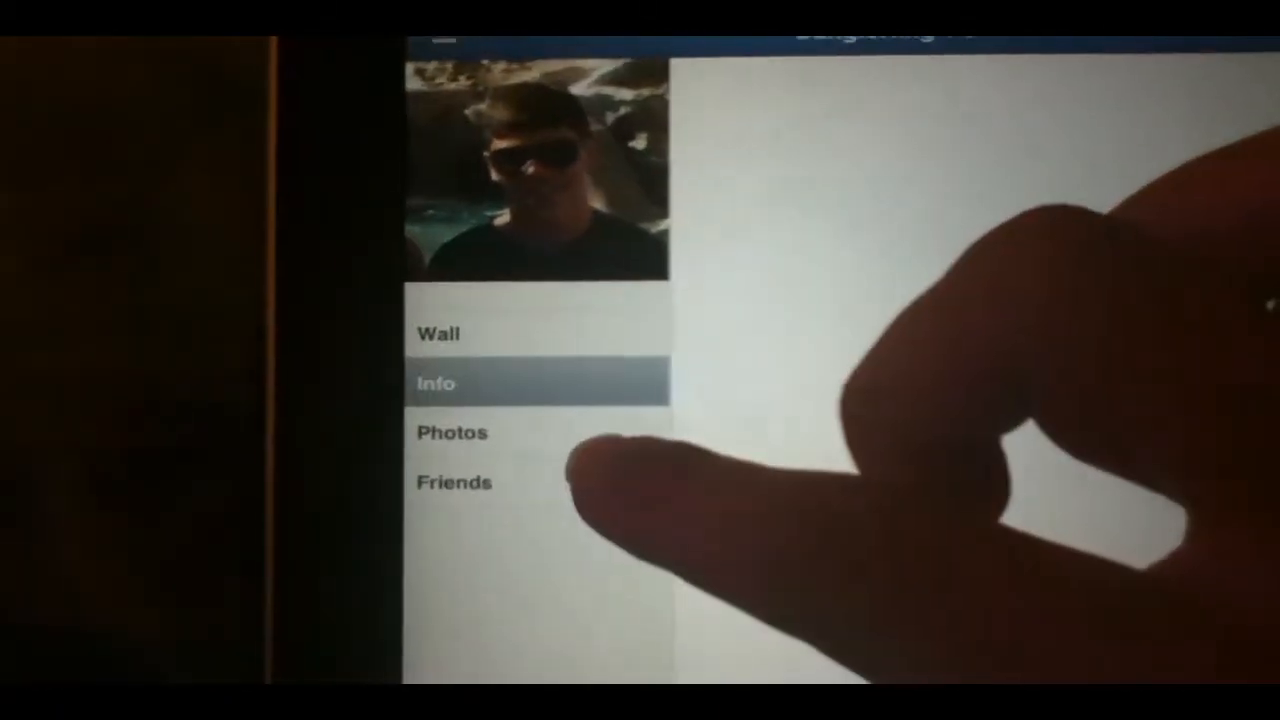